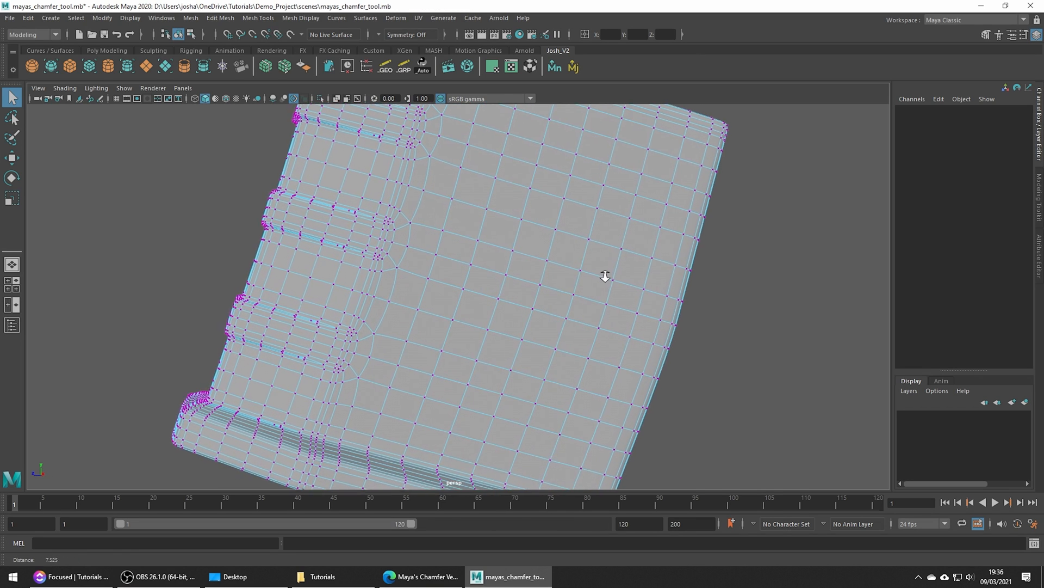
Step: Connect opposite corner vertices twice, creating two diagonal edges crossing at a centre vertex
click(513, 250)
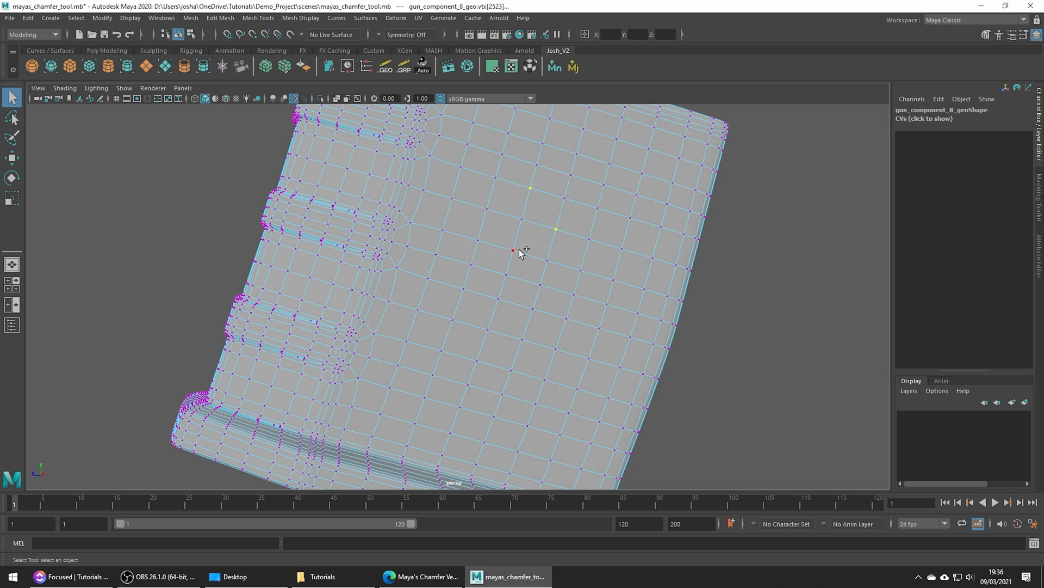
click(220, 18)
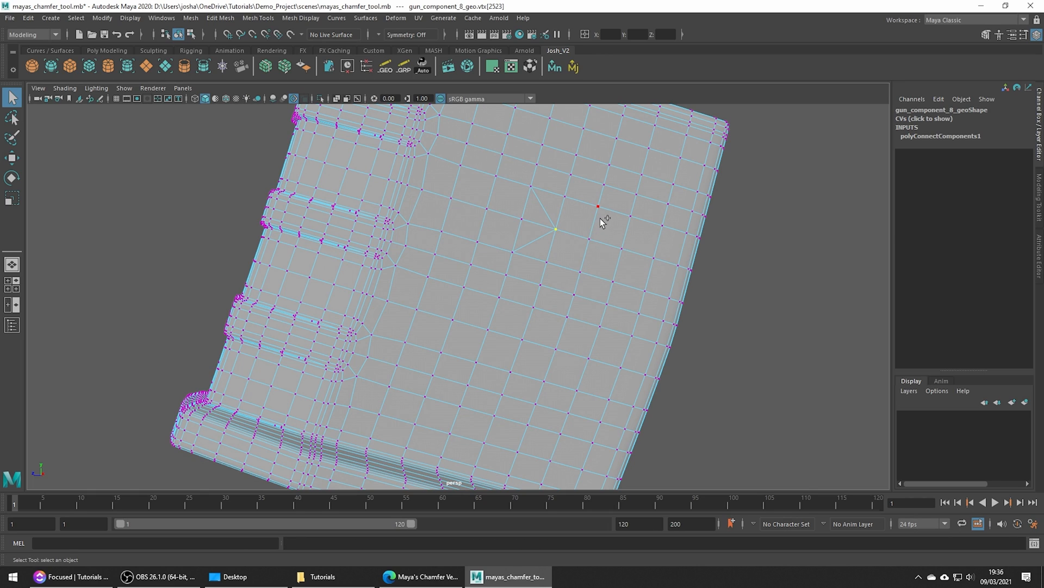
click(581, 272)
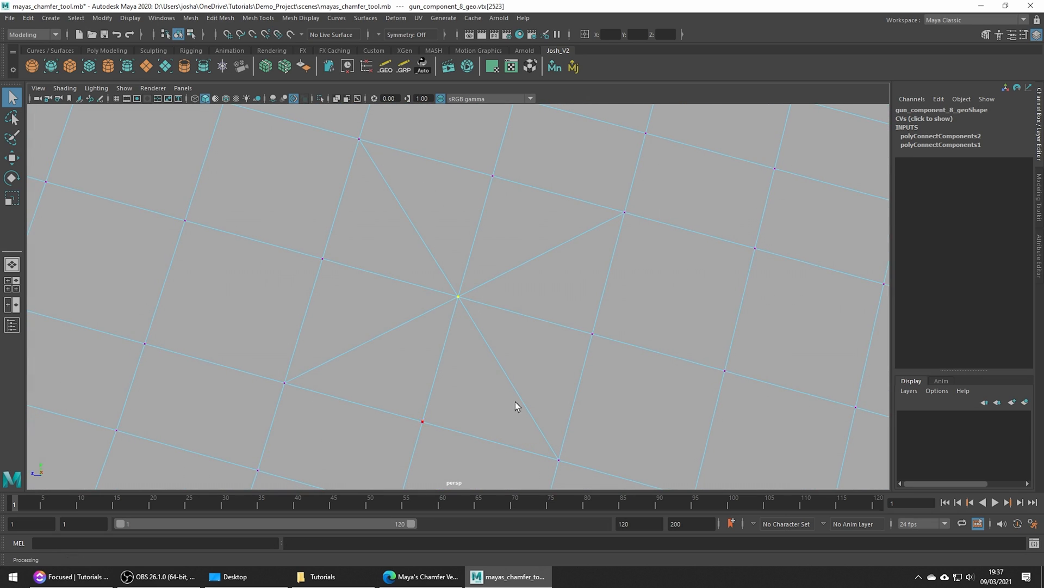
Step: Chamfer the vertex where the diagonals cross into a small square face, width 0.25
click(460, 296)
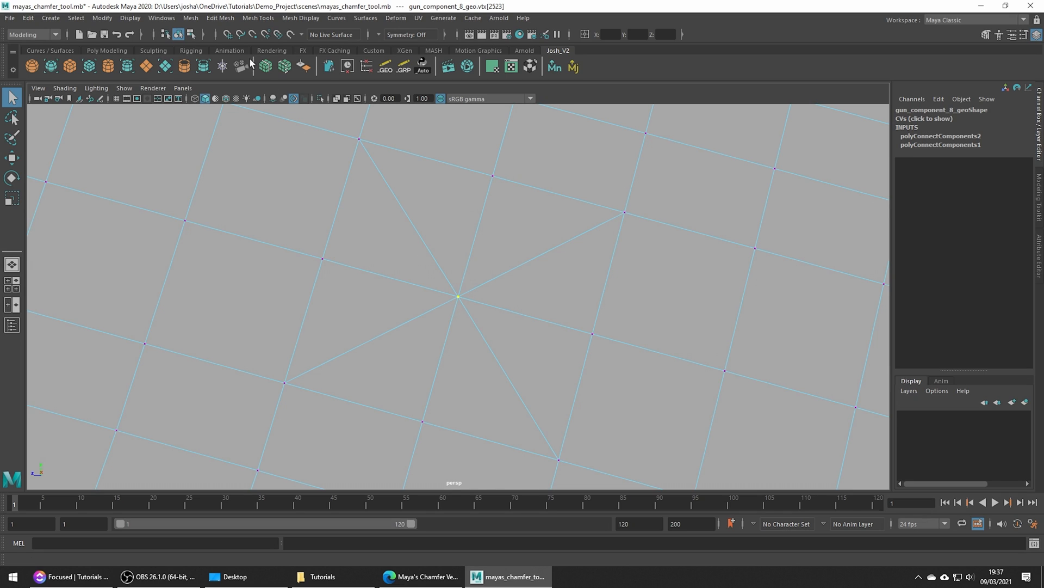
click(220, 18)
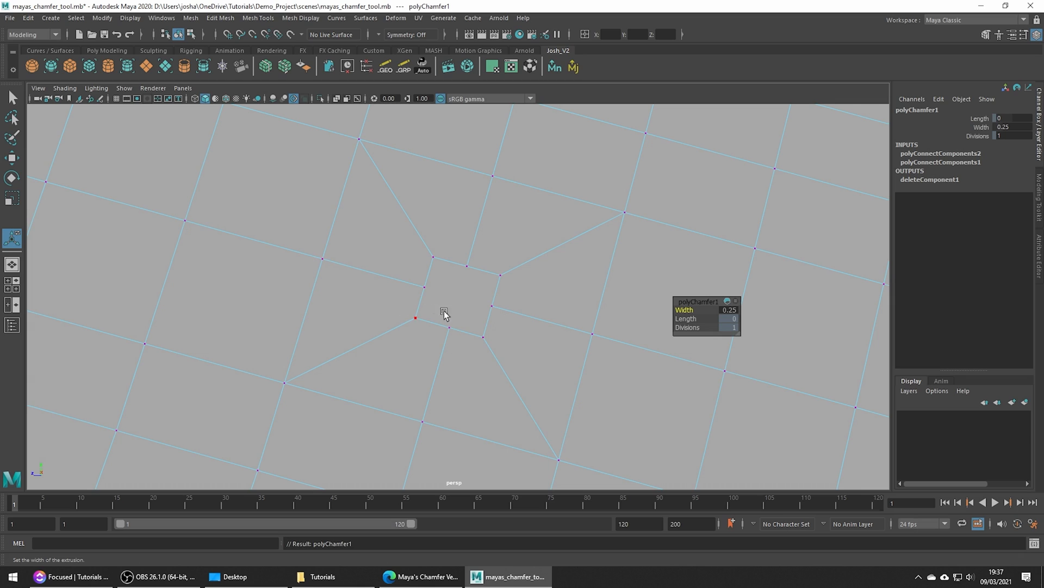
mouse_move(449, 315)
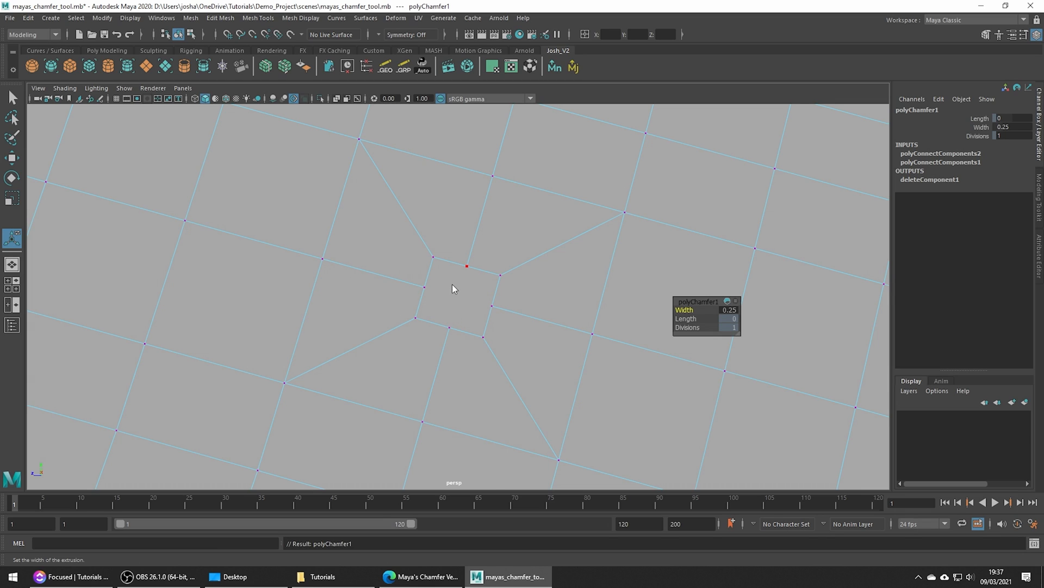
Step: Circularize the small chamfered square face into an octagon via the Shift+right-click marking menu
click(457, 297)
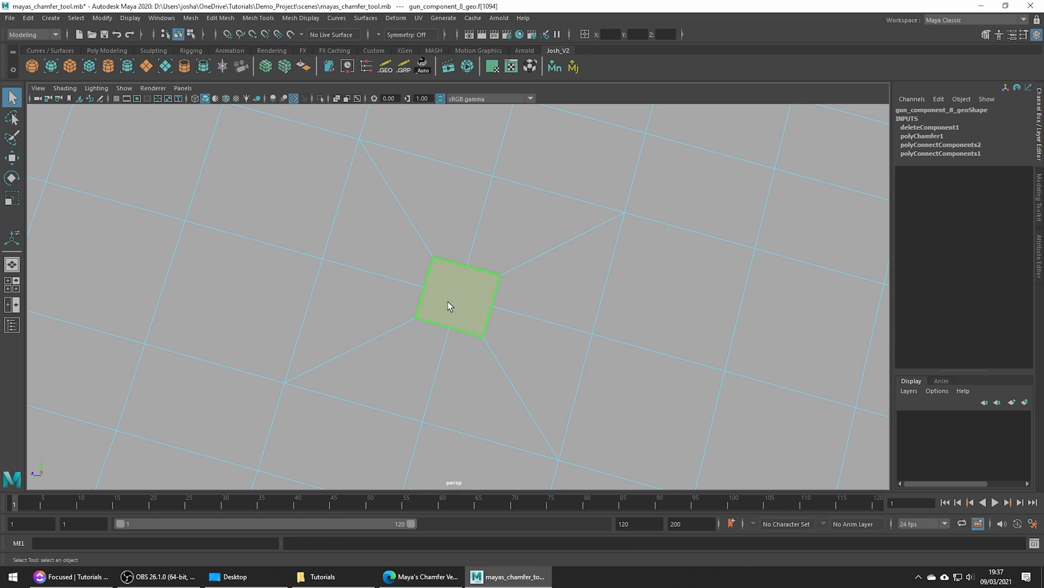
right_click(449, 305)
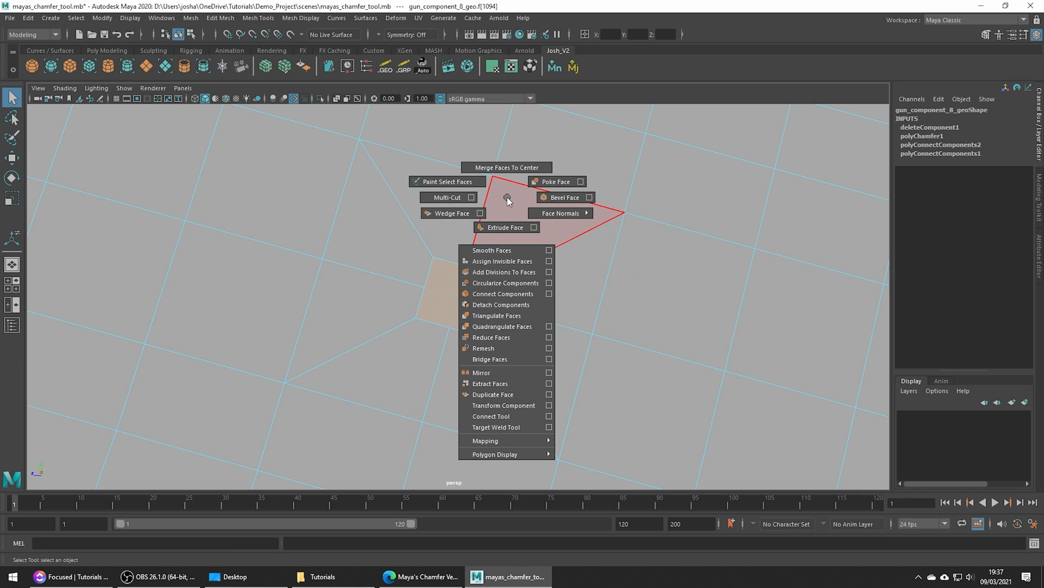
mouse_move(504, 282)
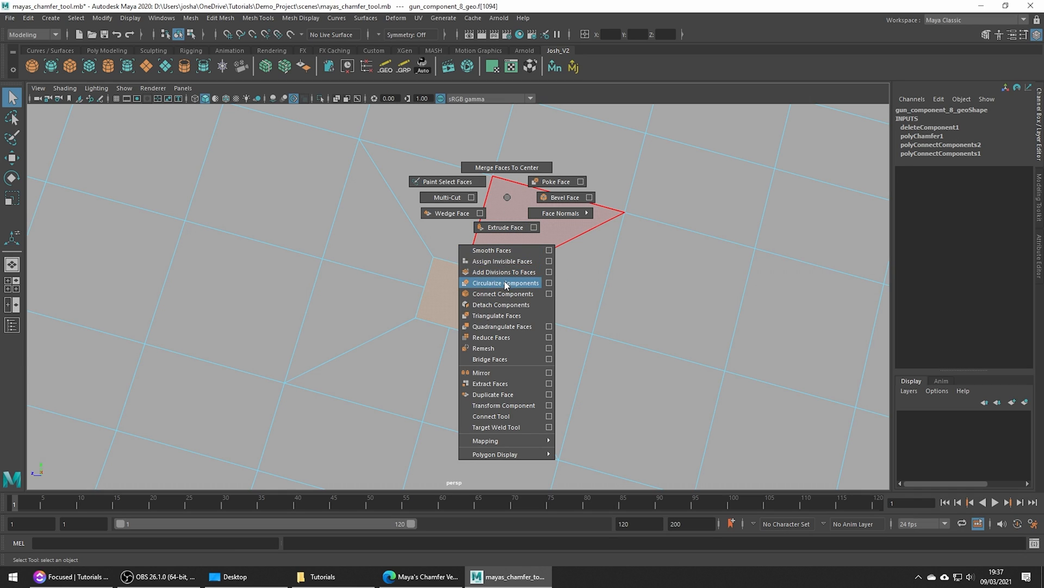
click(502, 283)
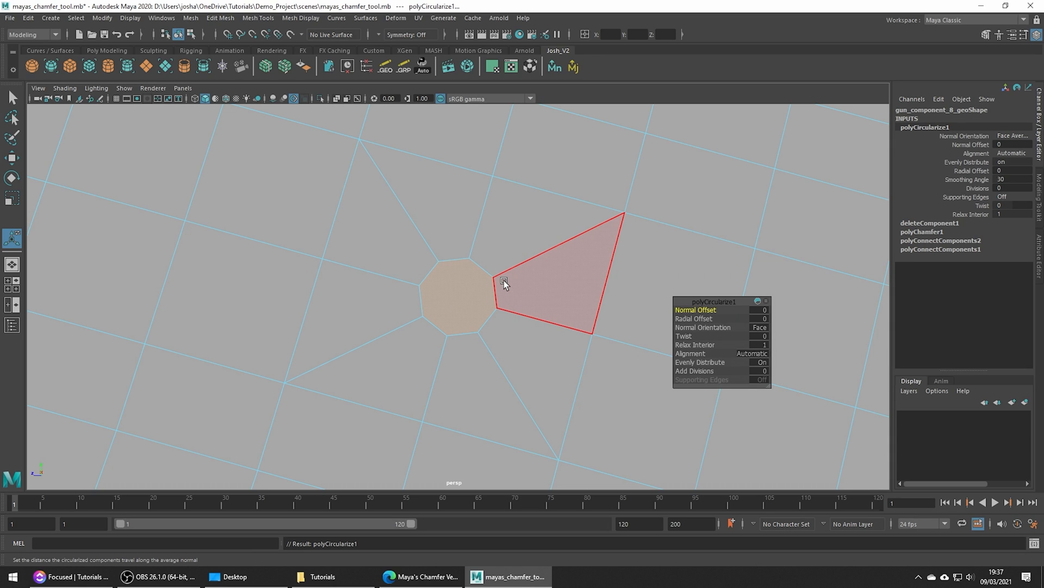
Step: Extrude the octagonal face inward and delete it, leaving a hole with a rim
click(12, 199)
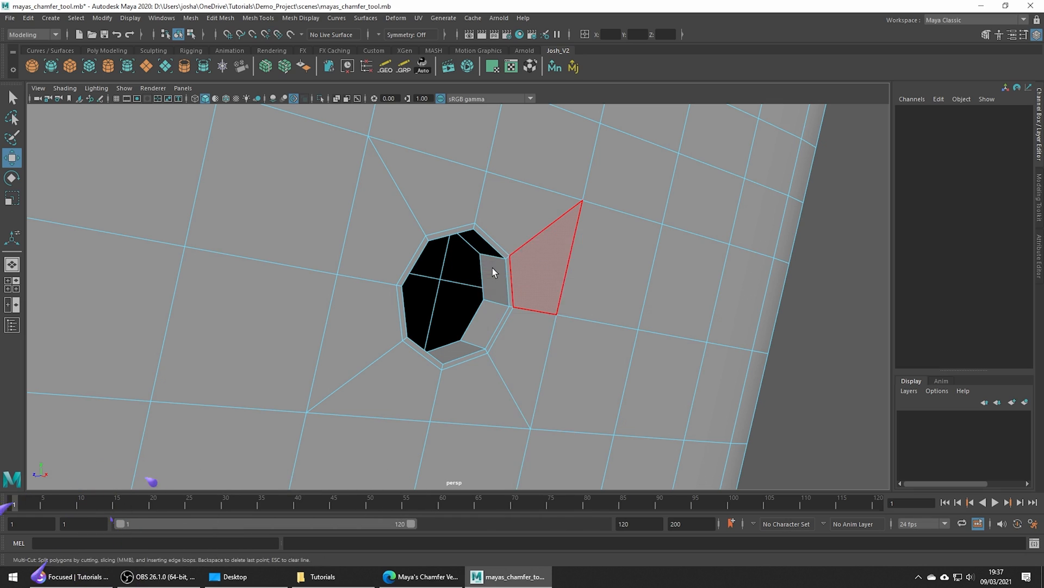
Step: Clear the selection and preview the smoothed mesh with wireframe overlaid
click(507, 306)
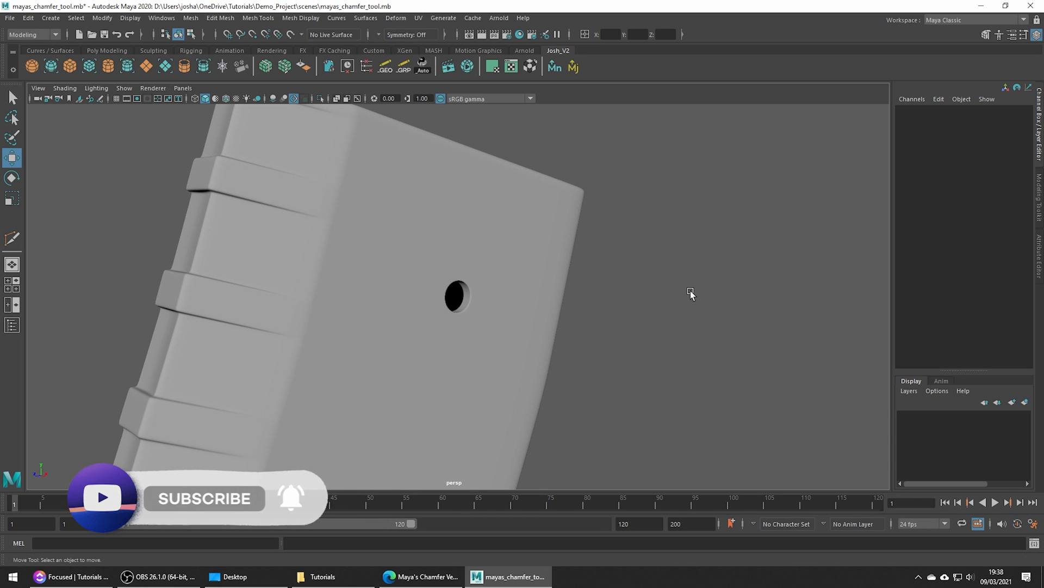
key(4)
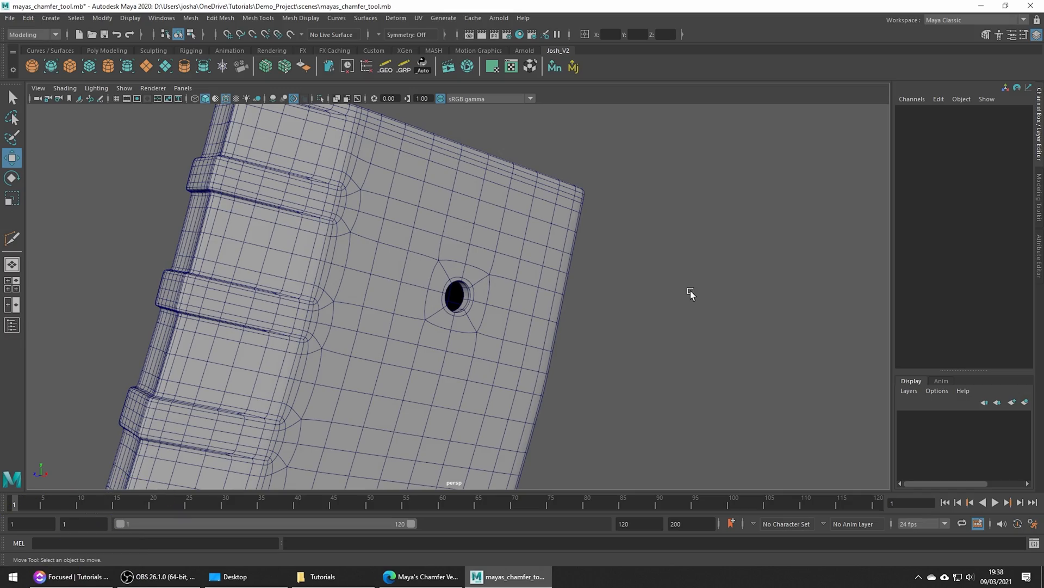